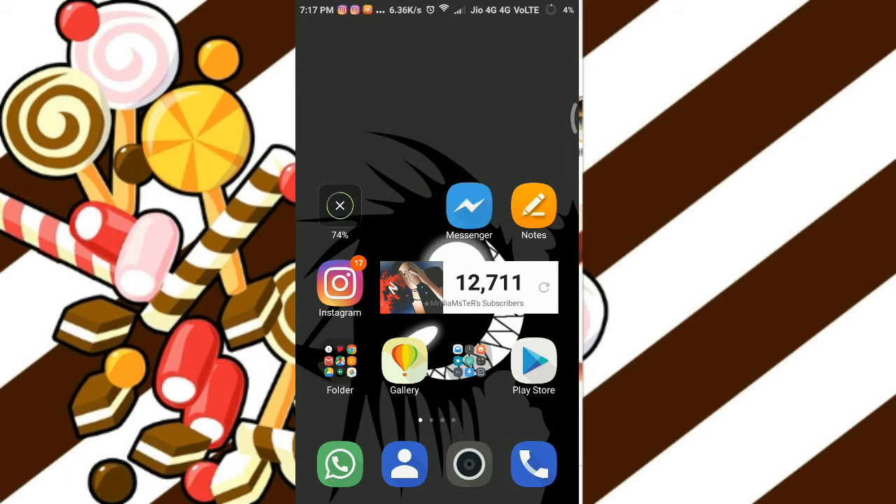
# - Launch Messenger, browse the Active, Discover and Games tabs, then return to Home
pyautogui.click(469, 204)
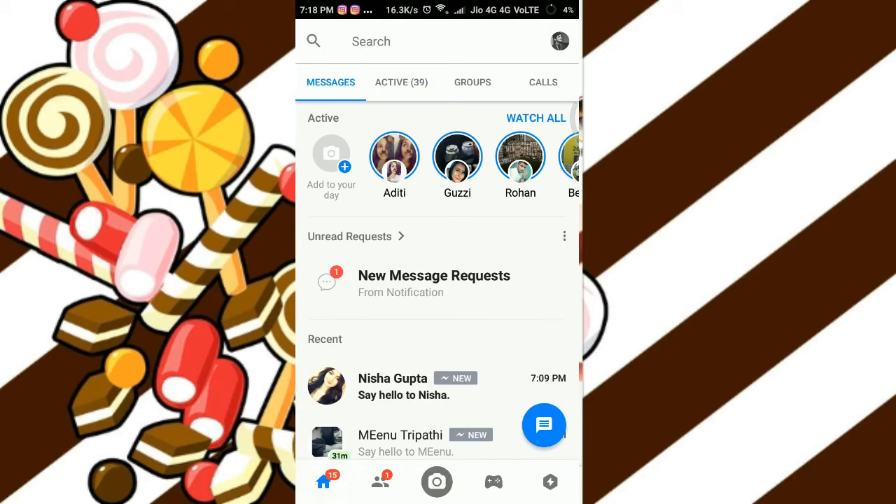
pyautogui.click(401, 82)
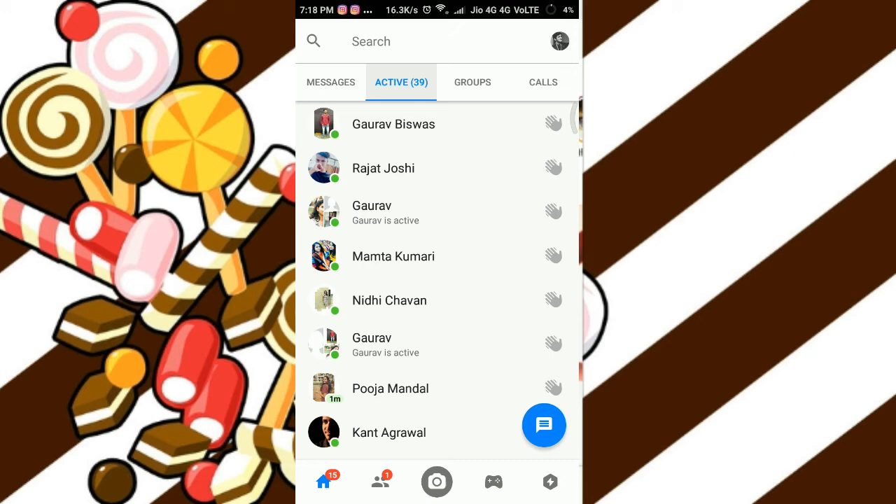
pyautogui.click(330, 82)
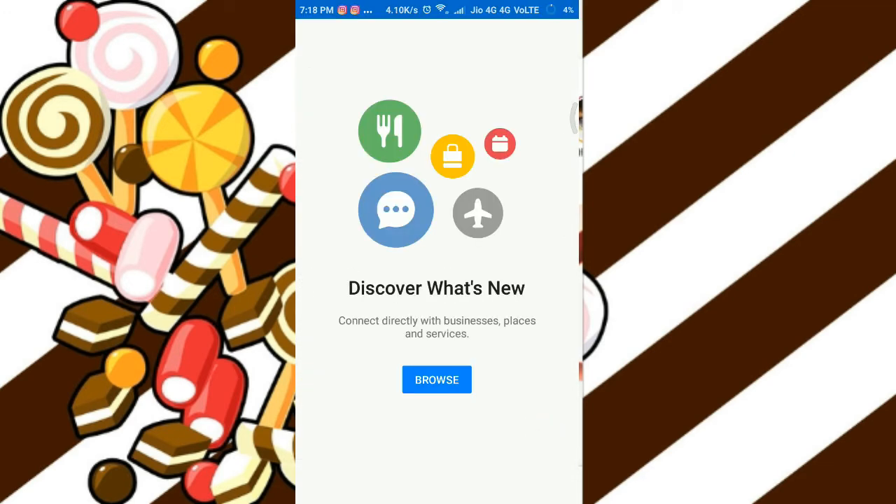
pyautogui.click(436, 380)
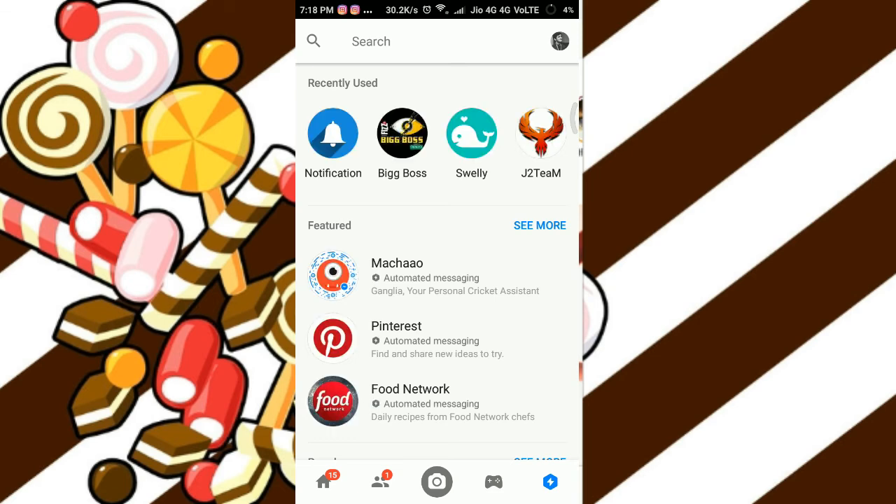
pyautogui.click(493, 482)
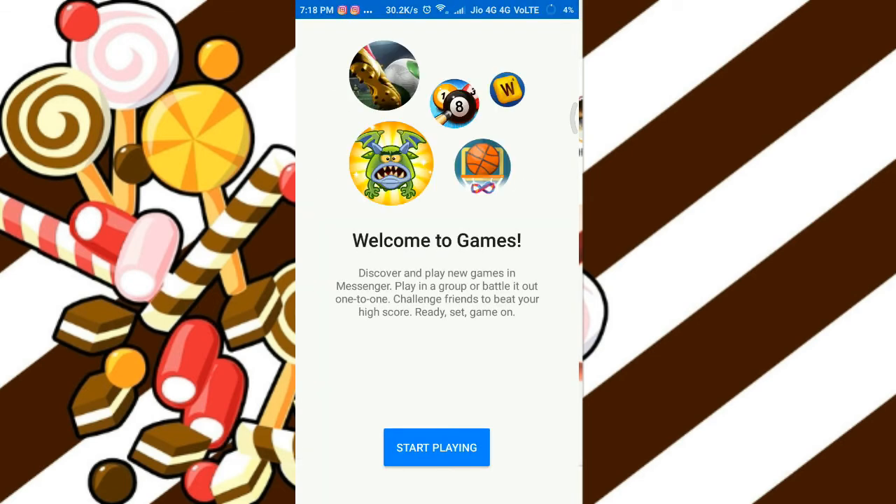
pyautogui.click(436, 447)
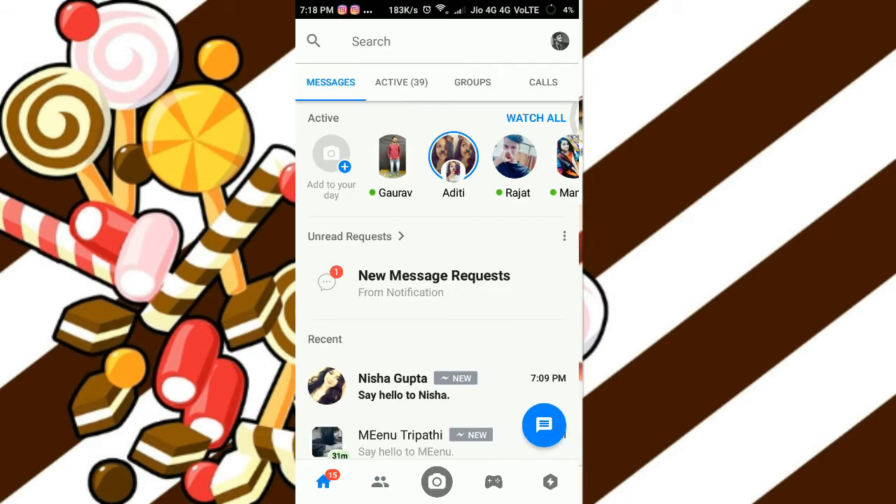
# - Toggle Availability off in your profile and confirm with TURN OFF
pyautogui.click(401, 82)
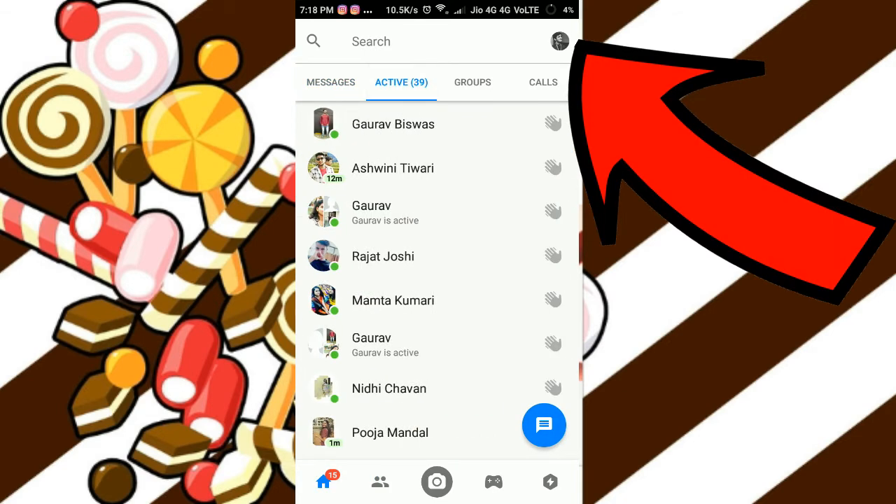
pyautogui.click(560, 41)
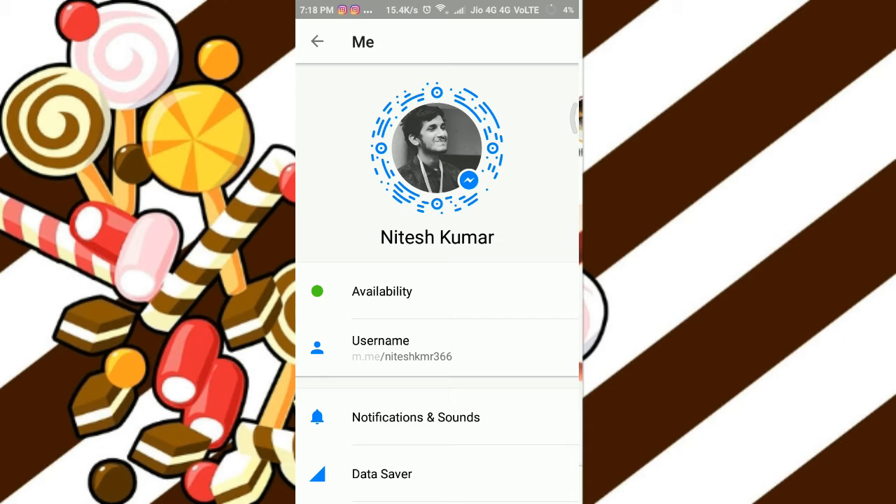
pyautogui.click(381, 291)
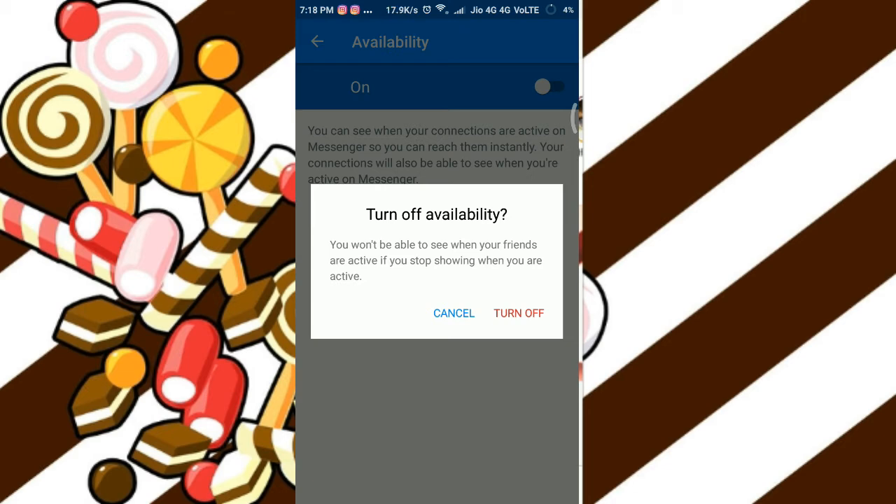
pyautogui.click(519, 313)
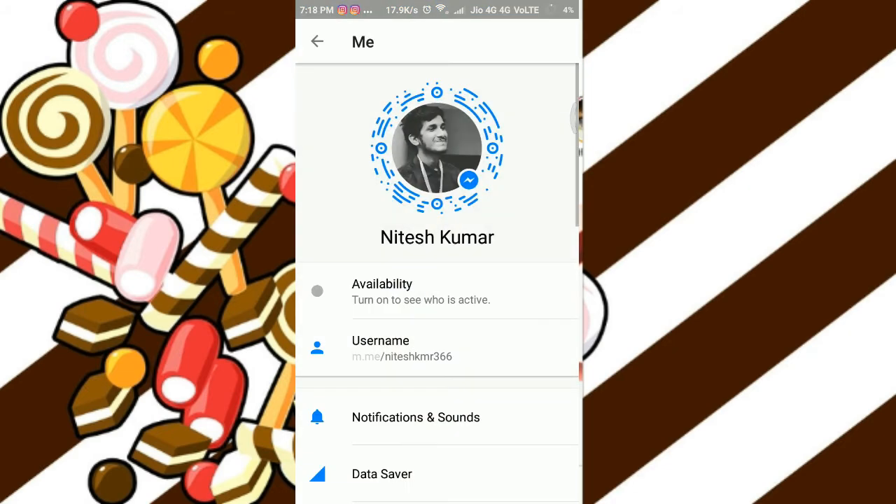
# - Check the Active tab and turn active status back on from its prompt
pyautogui.click(316, 41)
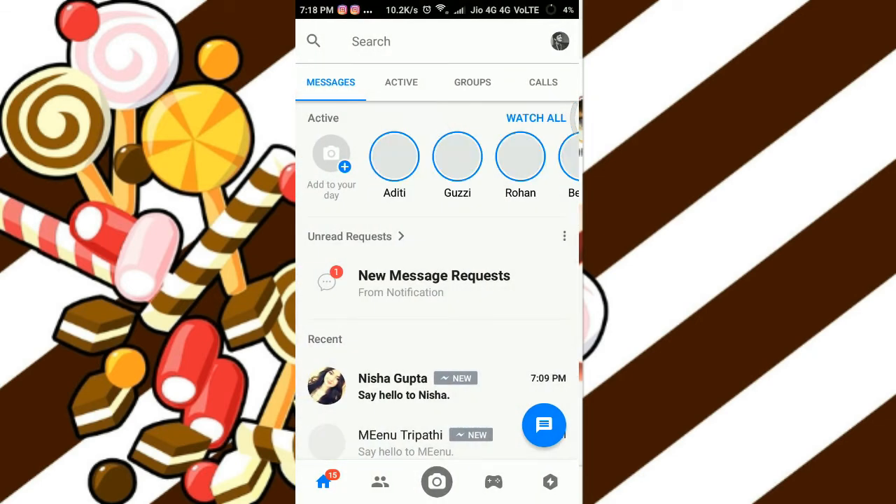
pyautogui.click(402, 82)
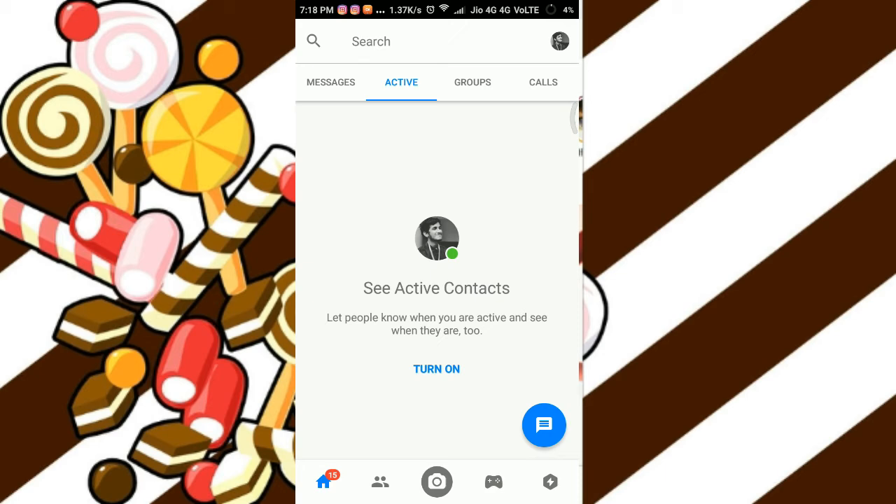
pyautogui.click(437, 369)
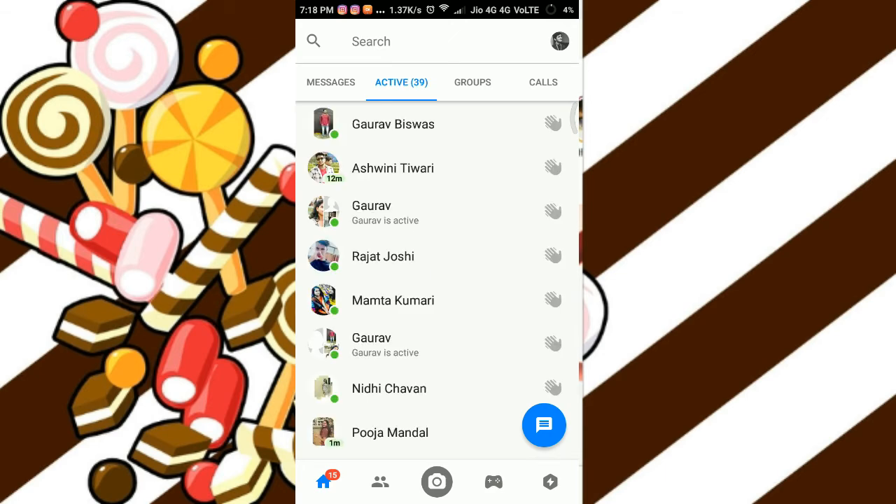
# - Switch Availability off again in your profile and view the Active tab's turn-on prompt
pyautogui.click(559, 40)
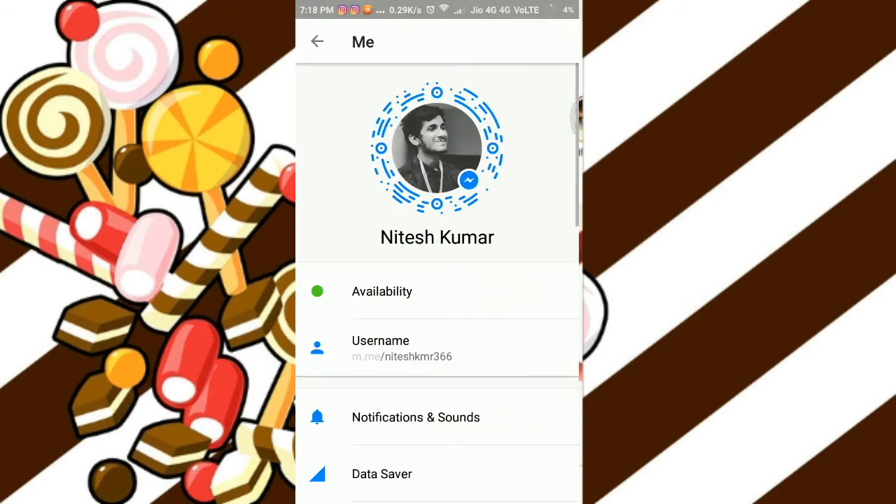
pyautogui.click(316, 42)
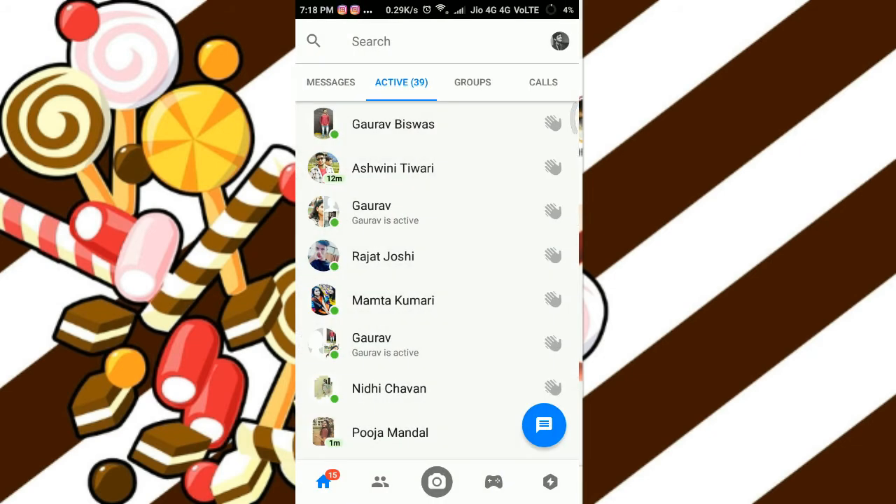
pyautogui.click(559, 41)
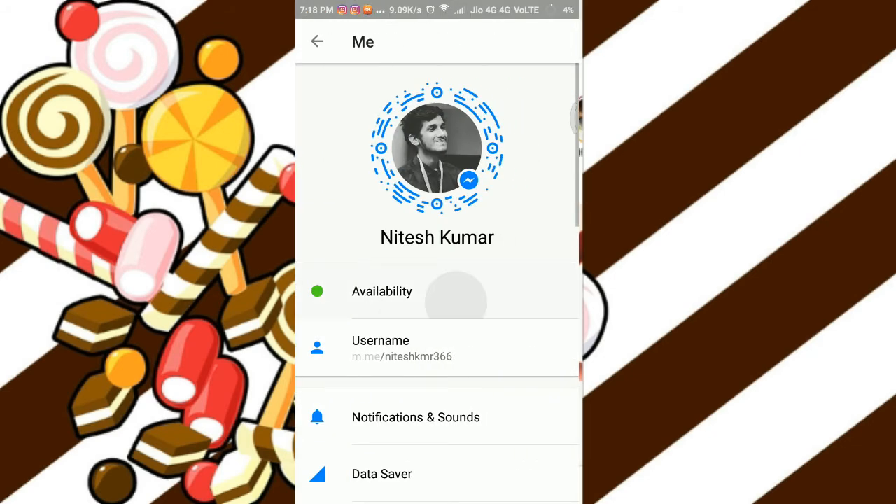
pyautogui.click(381, 291)
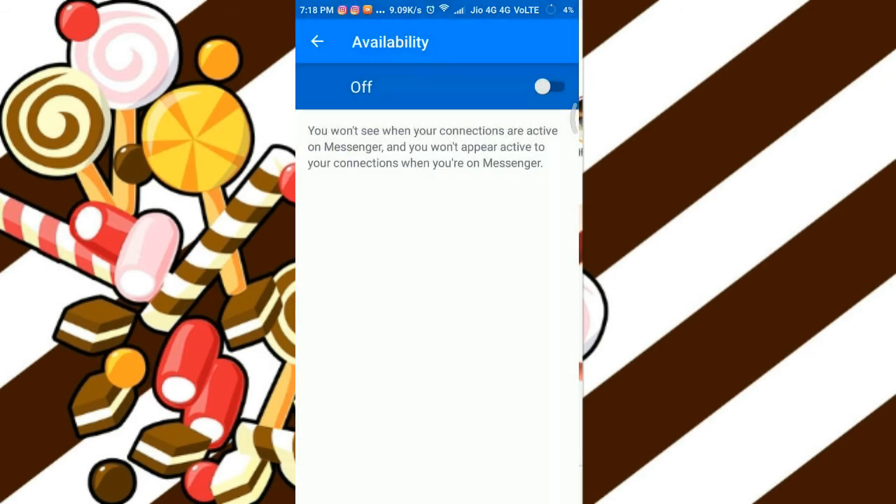
pyautogui.click(317, 42)
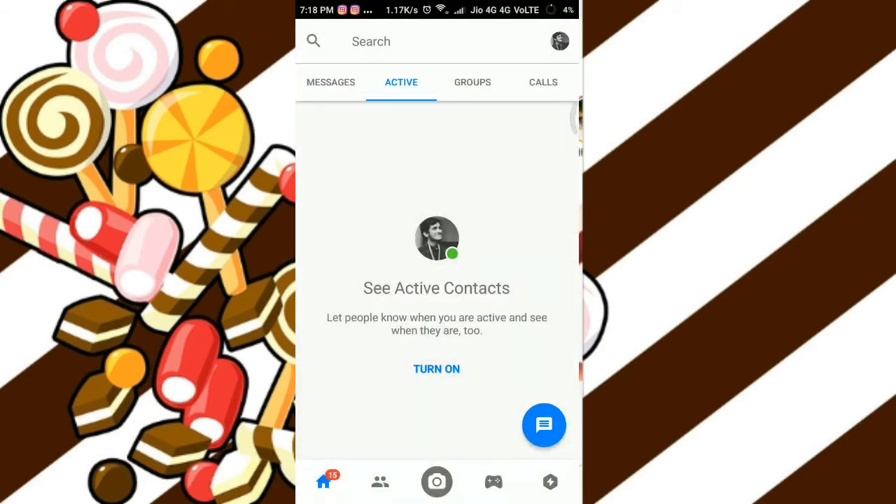